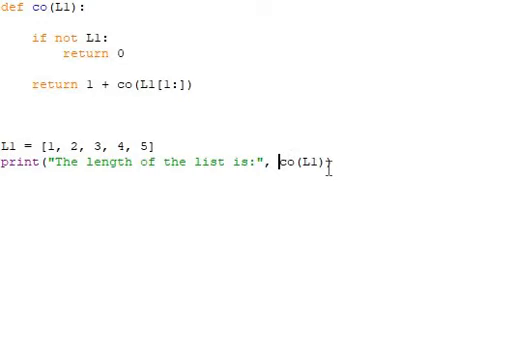
{"action": "double_click", "coordinate": [312, 160]}
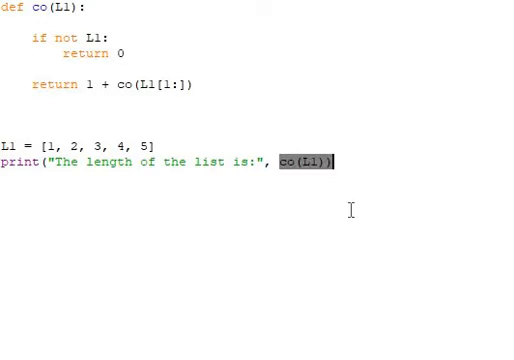